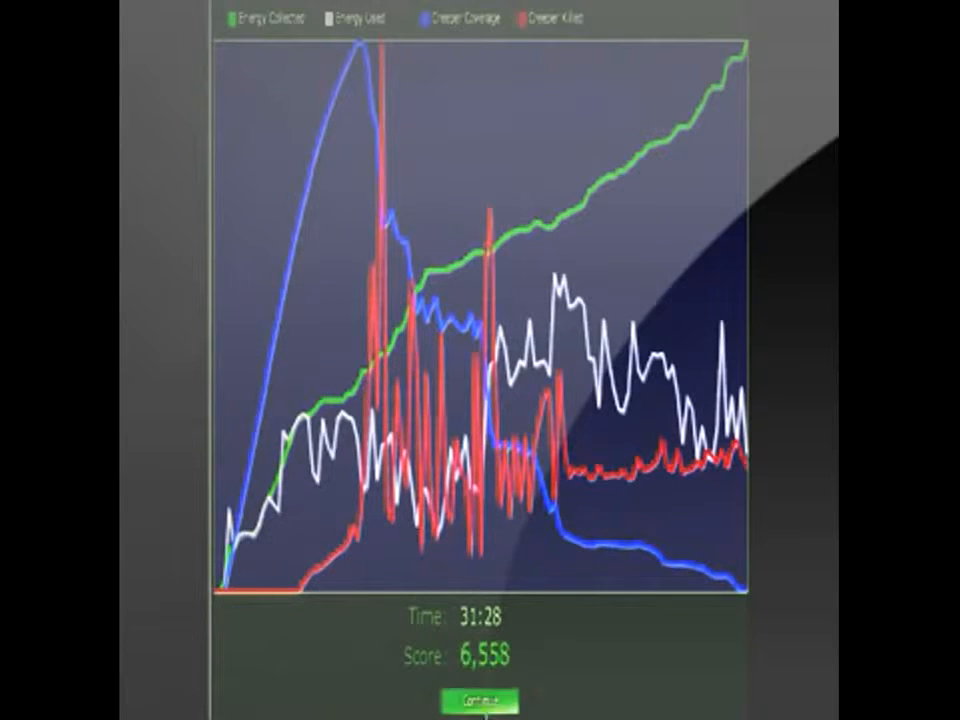
# Continue past the 6,558-score graphs and totals, then launch the Action mission from the Simulator Missions map.
pyautogui.click(480, 698)
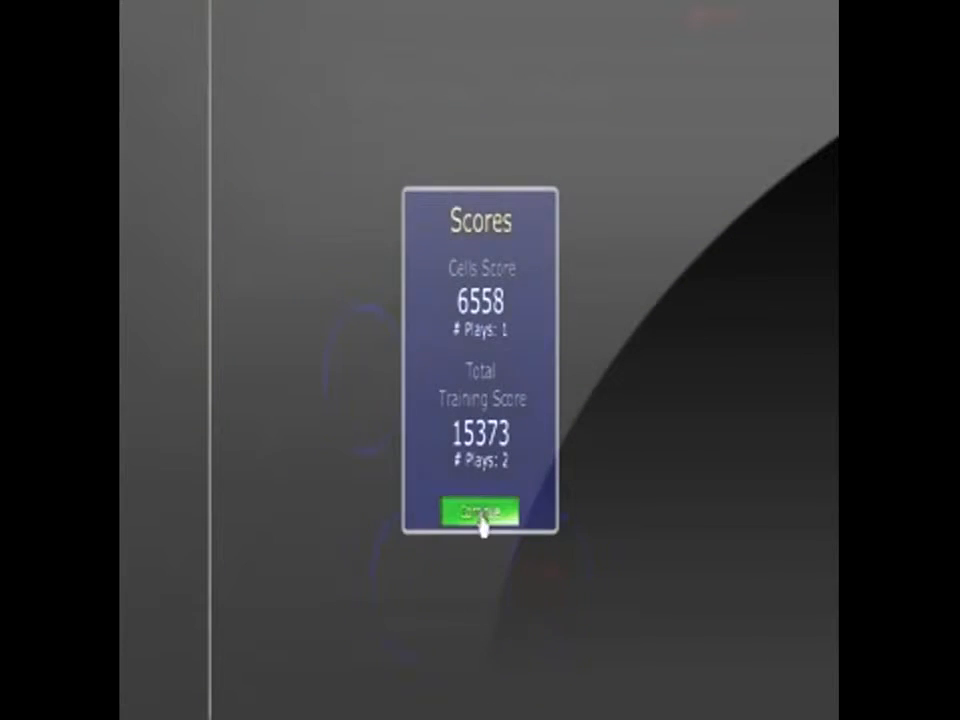
pyautogui.click(482, 512)
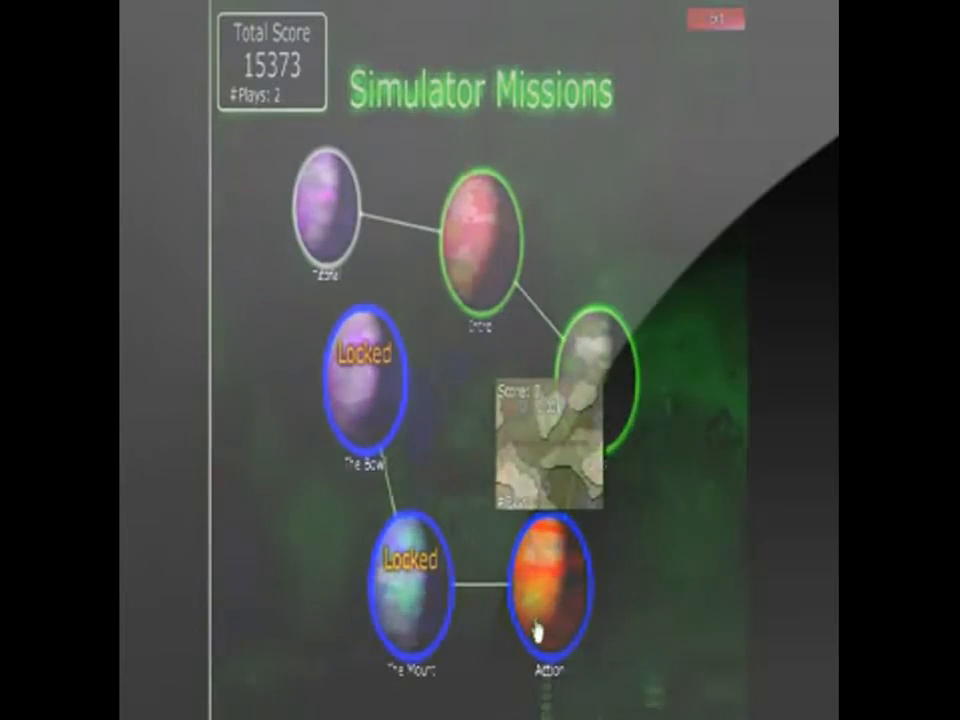
pyautogui.click(544, 584)
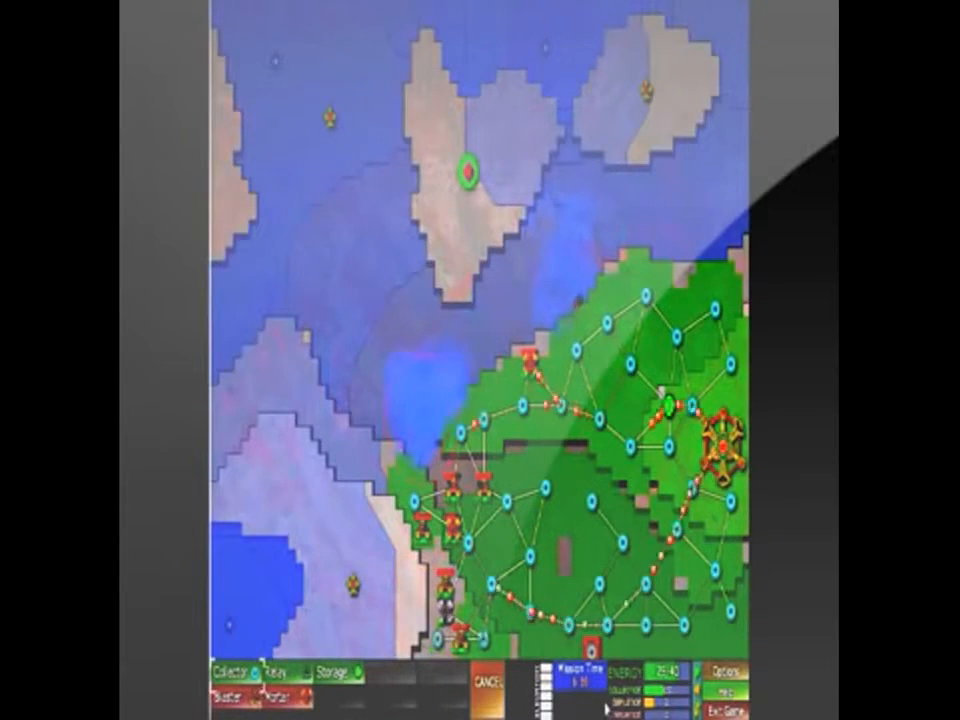